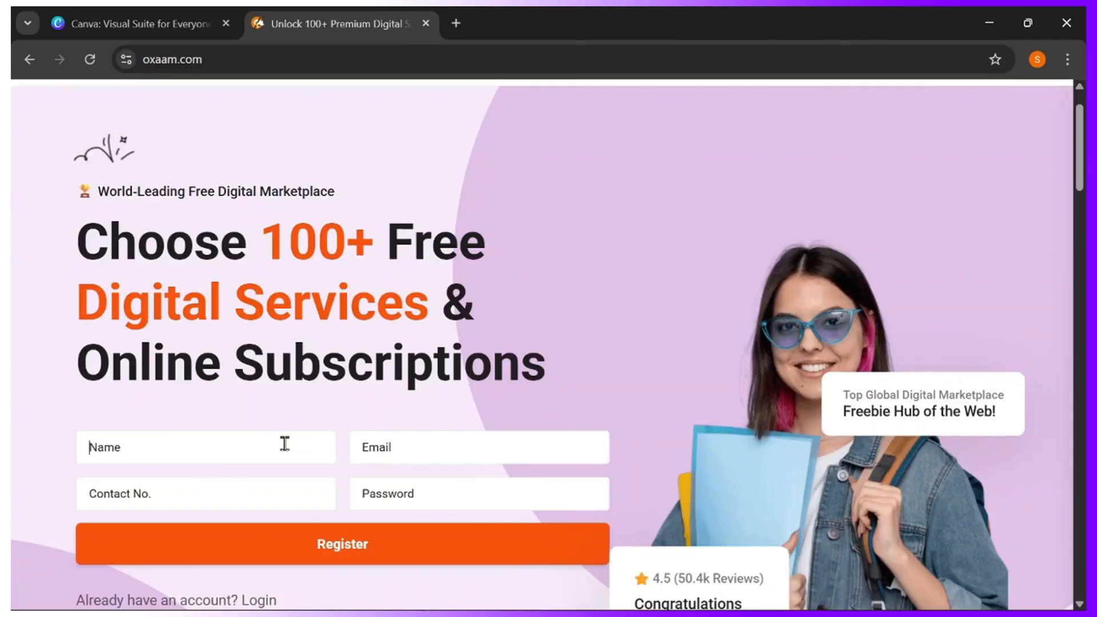
pyautogui.write('John')
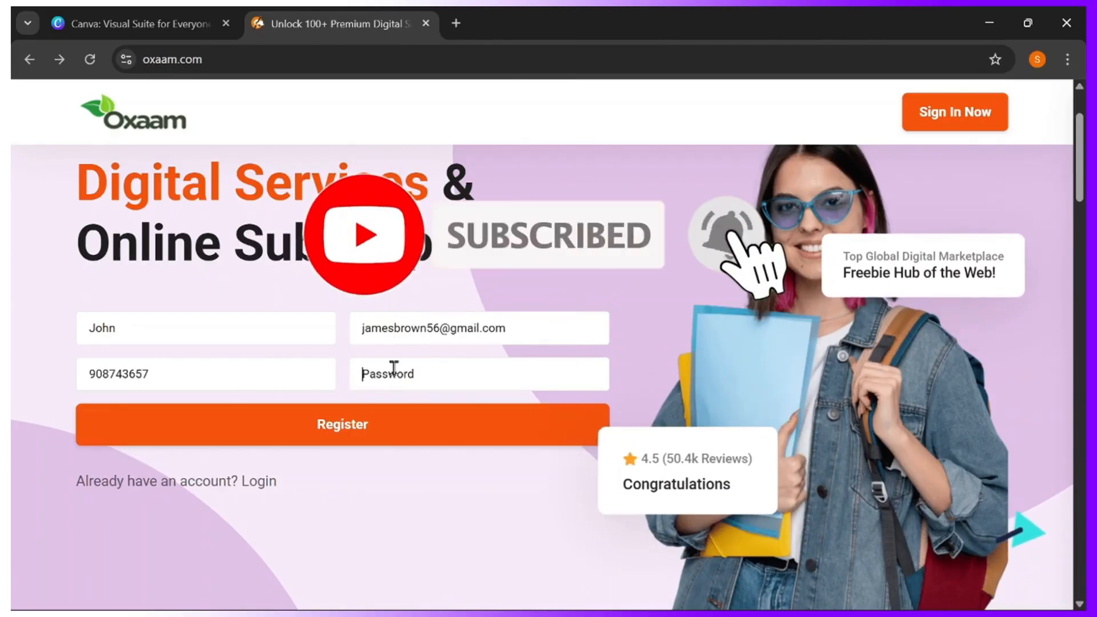
pyautogui.click(343, 424)
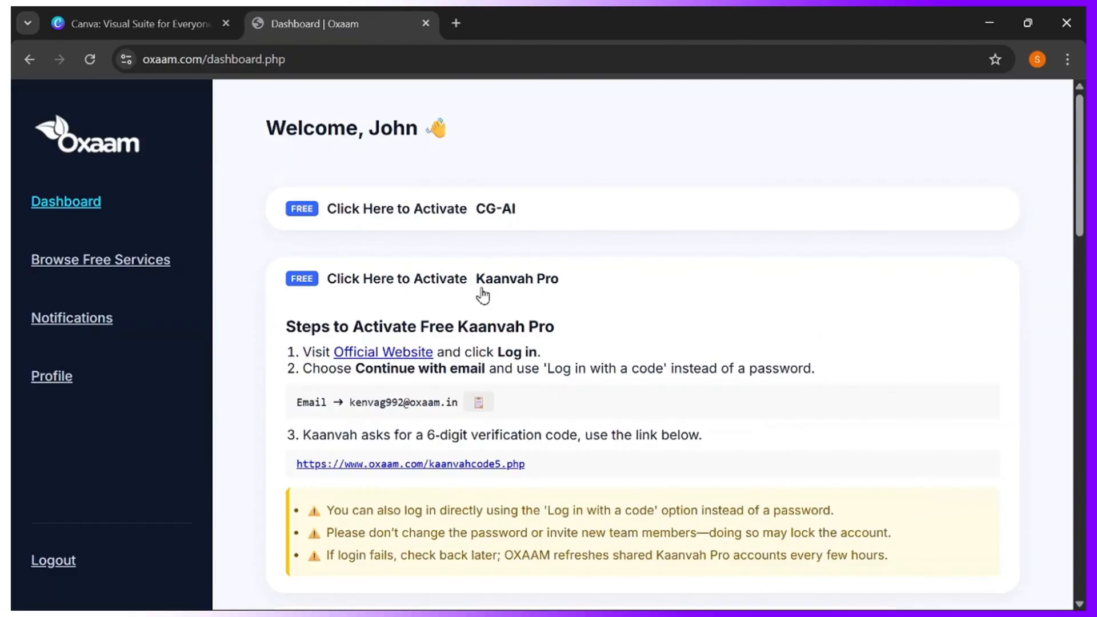
pyautogui.moveTo(383, 352)
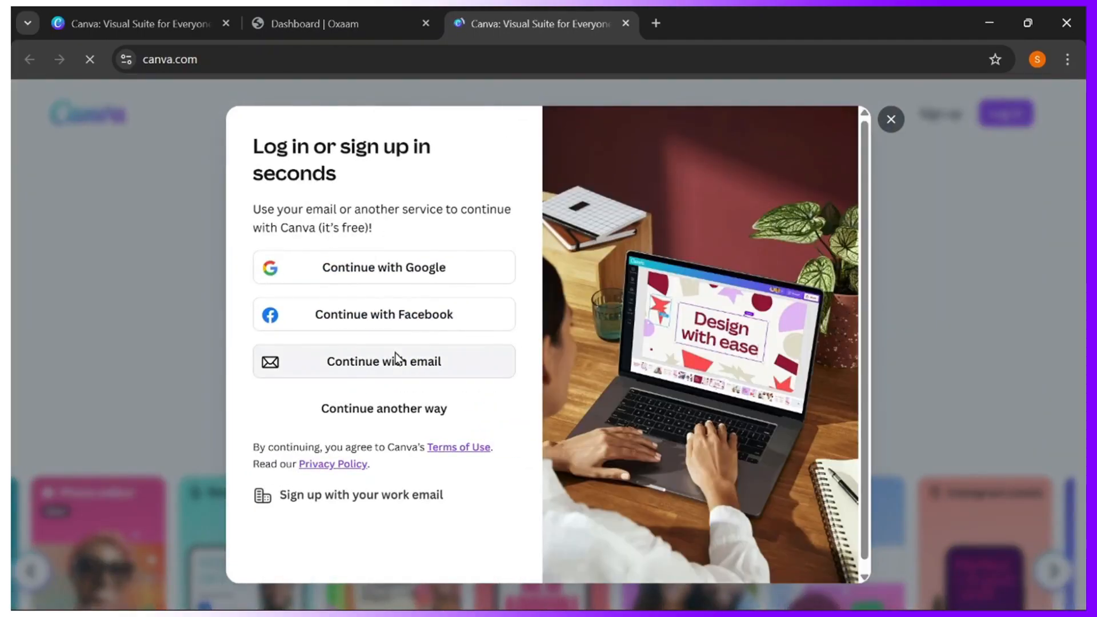
pyautogui.click(383, 361)
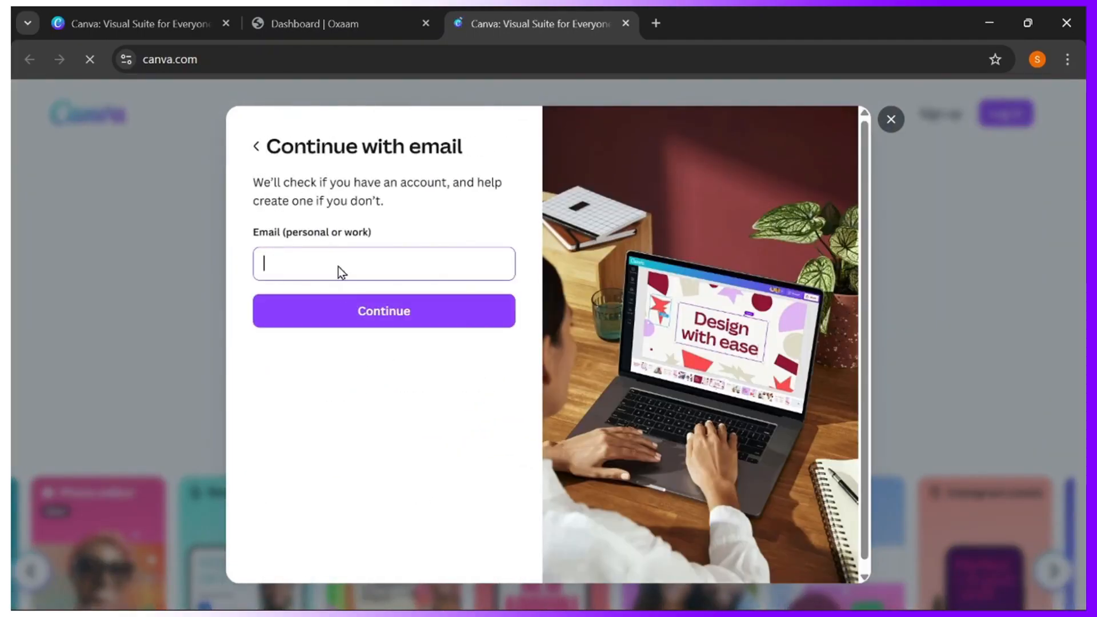
# Enter the shared Oxaam email in Canva and open the Oxaam OTP code inbox.
pyautogui.click(383, 310)
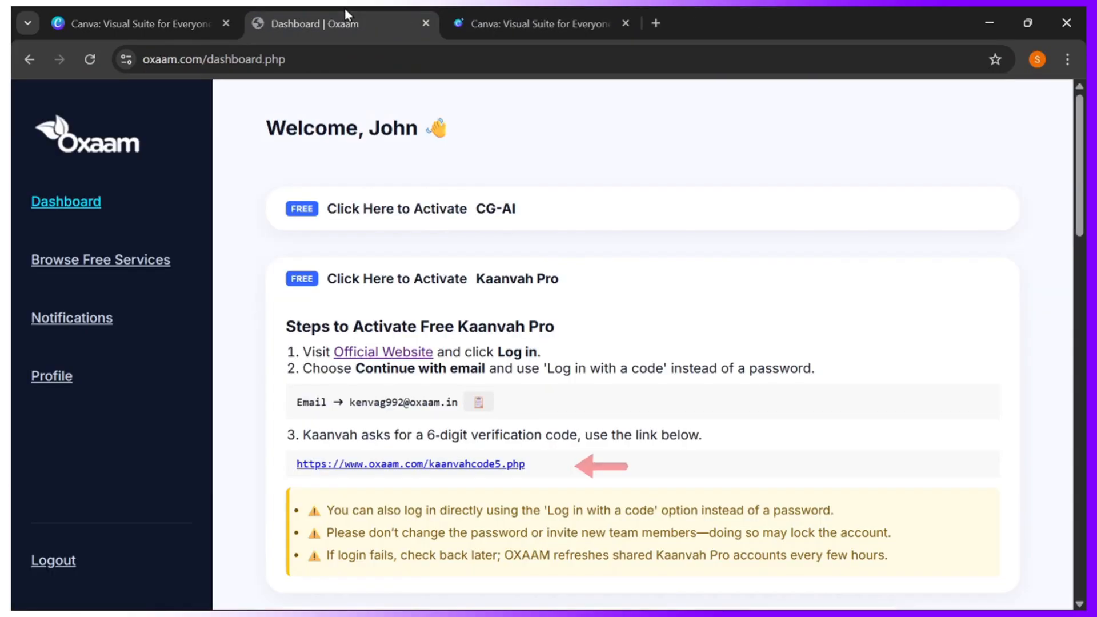
pyautogui.click(410, 464)
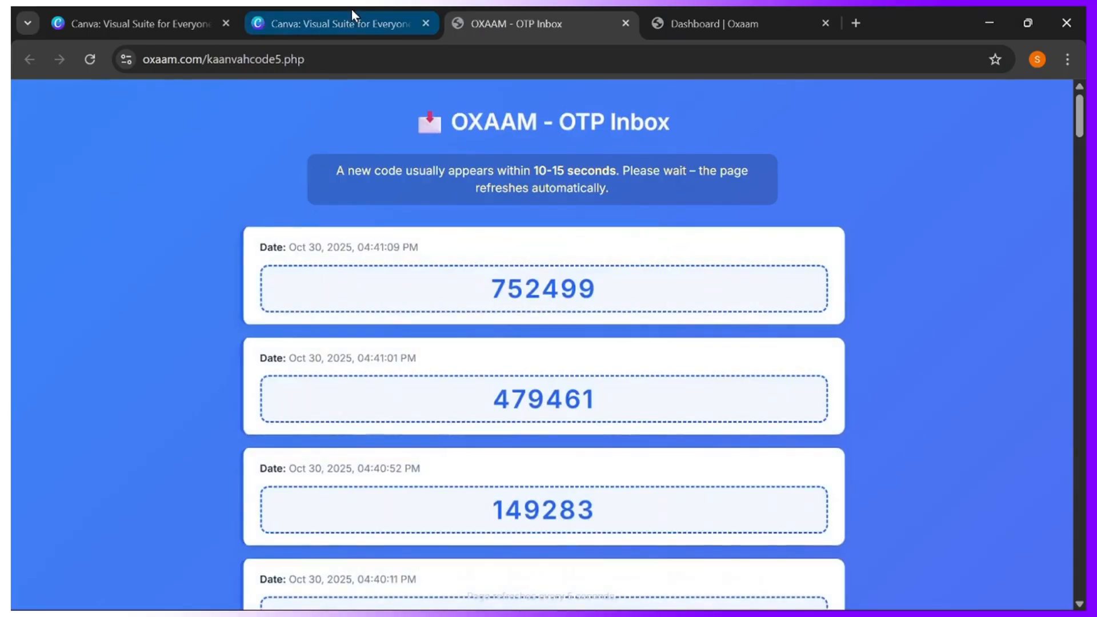
pyautogui.click(342, 23)
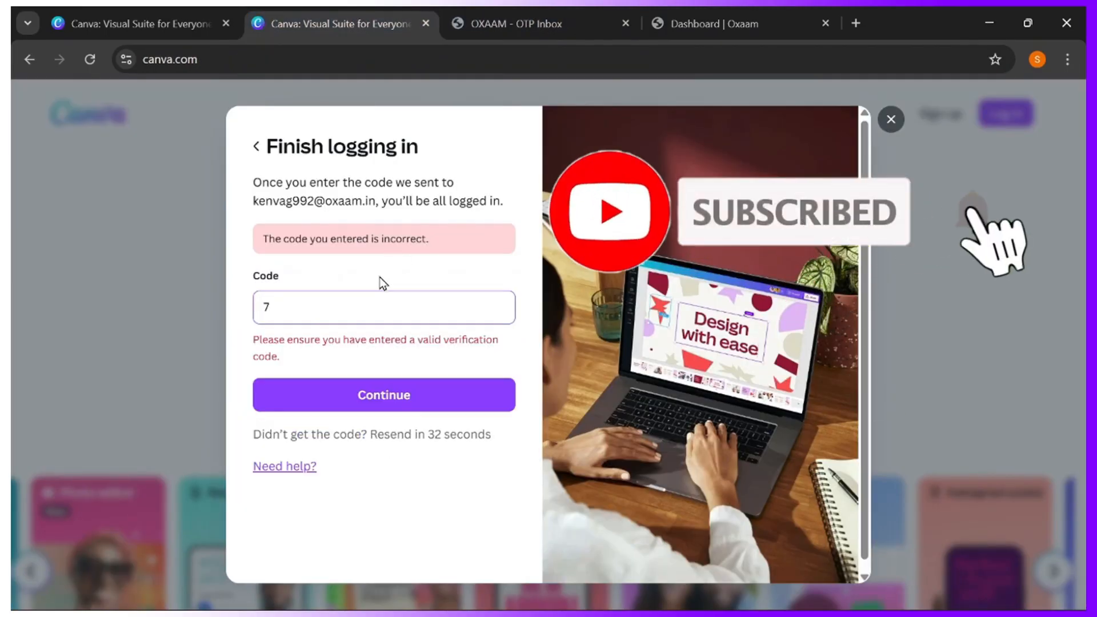
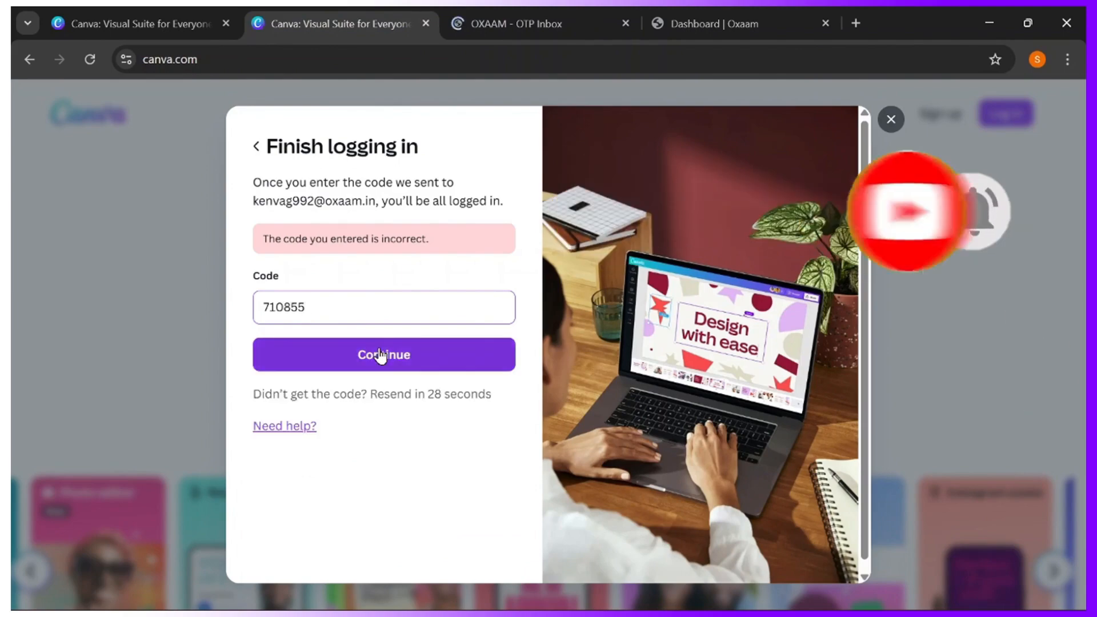
pyautogui.click(384, 355)
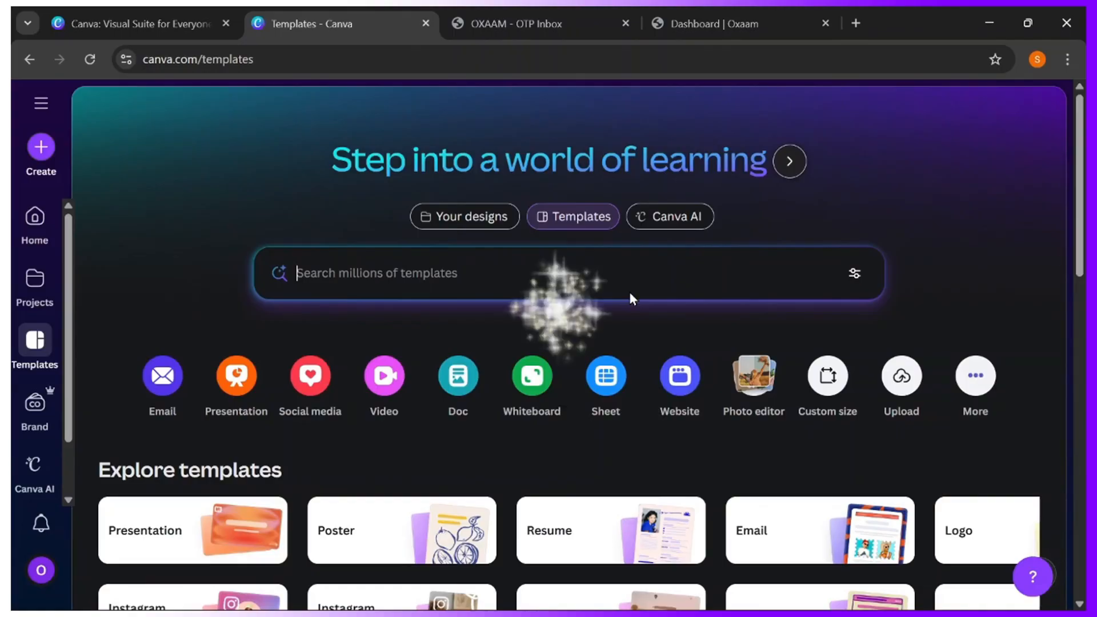
pyautogui.scroll(-3)
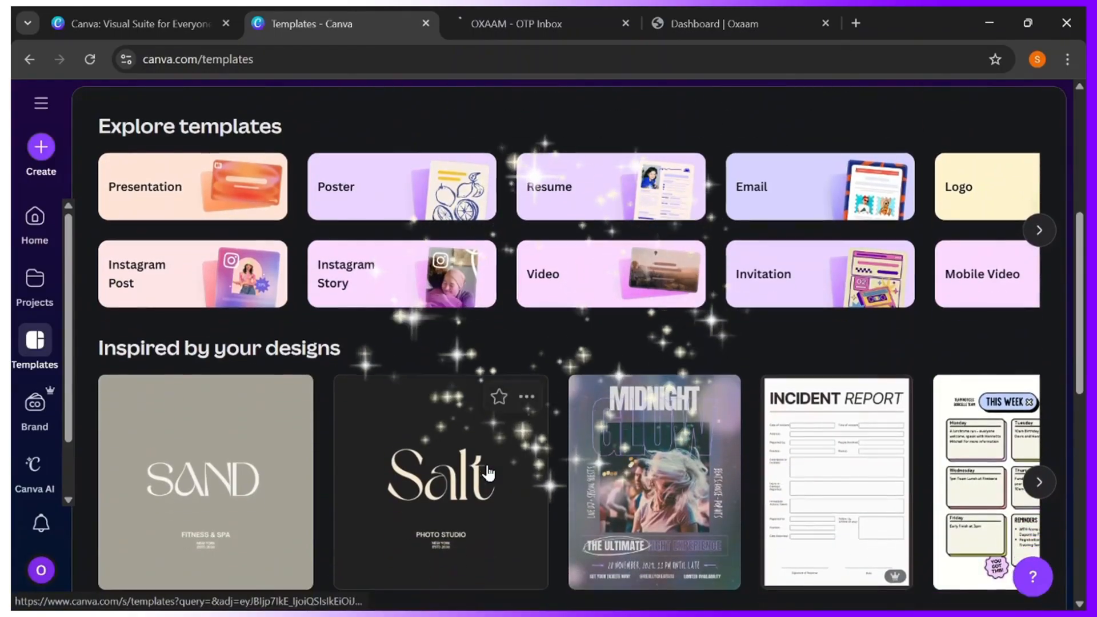
pyautogui.scroll(-3)
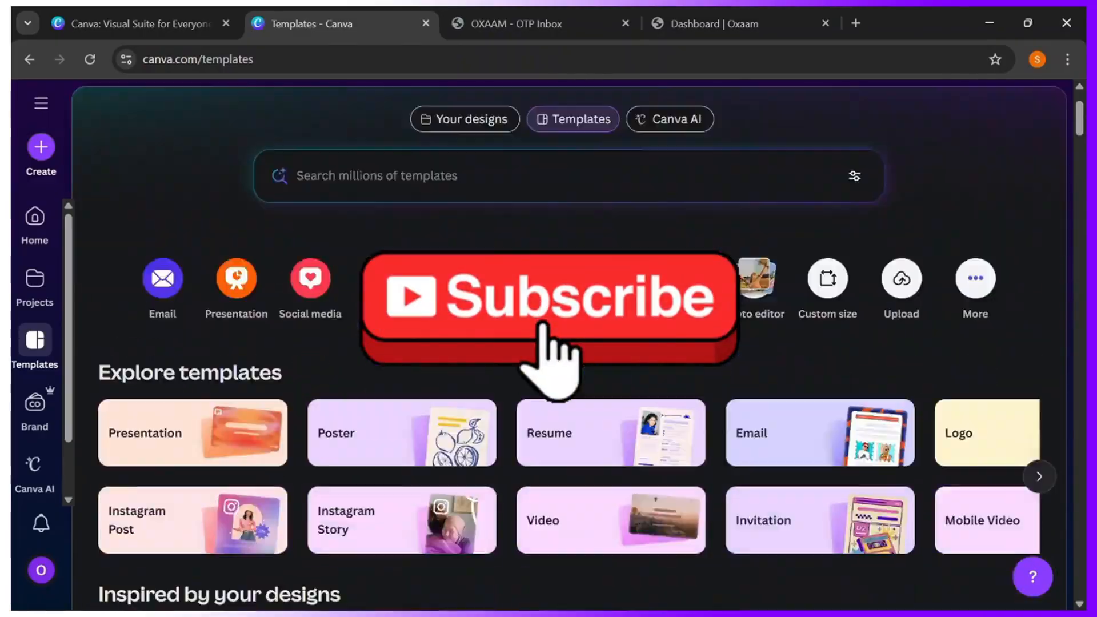
pyautogui.scroll(-3)
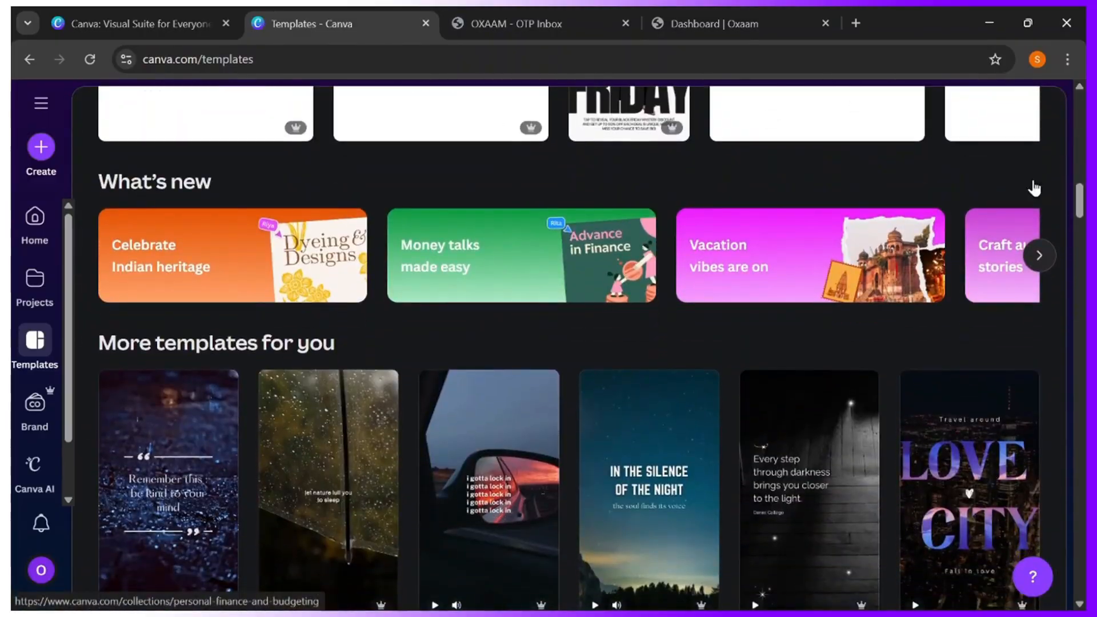